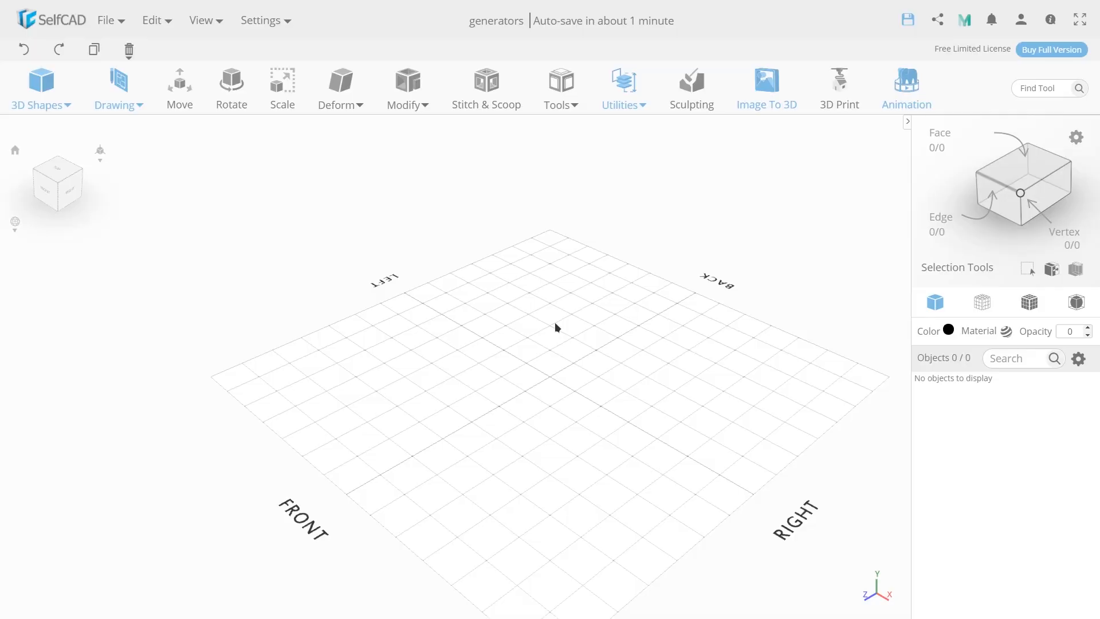
pyautogui.moveTo(424, 291)
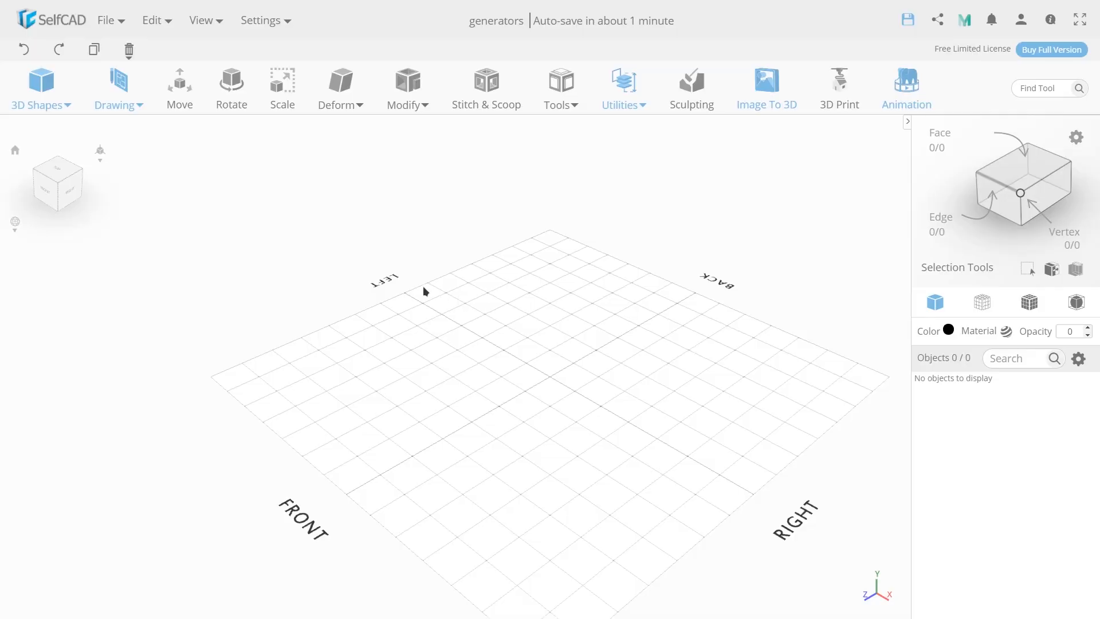
# Step: Show the list of ready-made 3D shapes from the toolbar
pyautogui.click(41, 88)
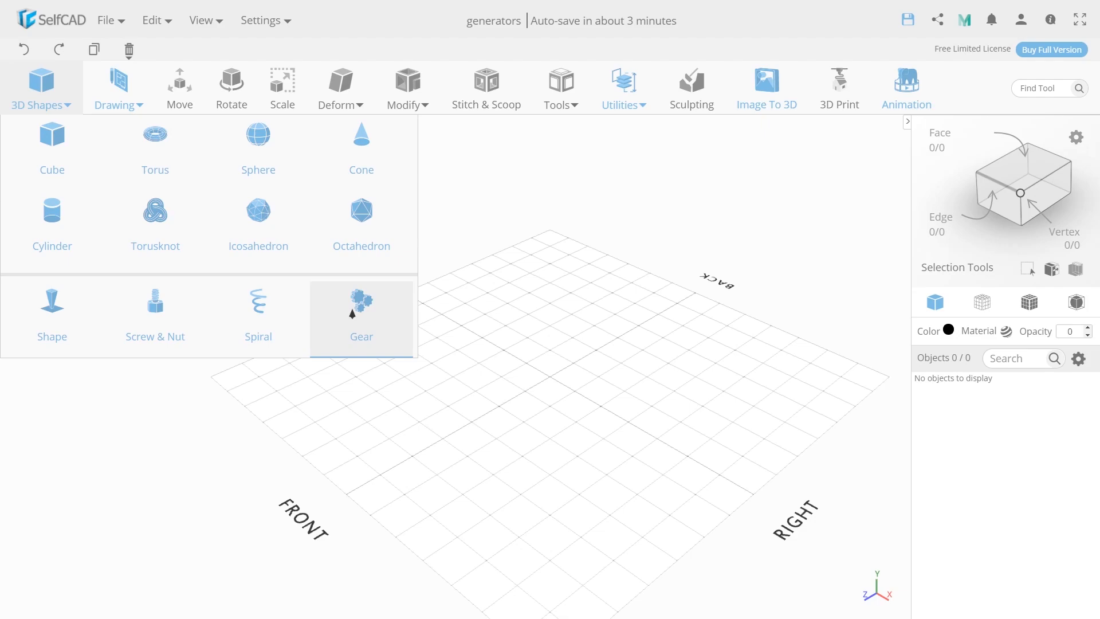
# Step: Start the Gear Generator with its default 32-tooth, module 3 gear and view it from above
pyautogui.click(361, 308)
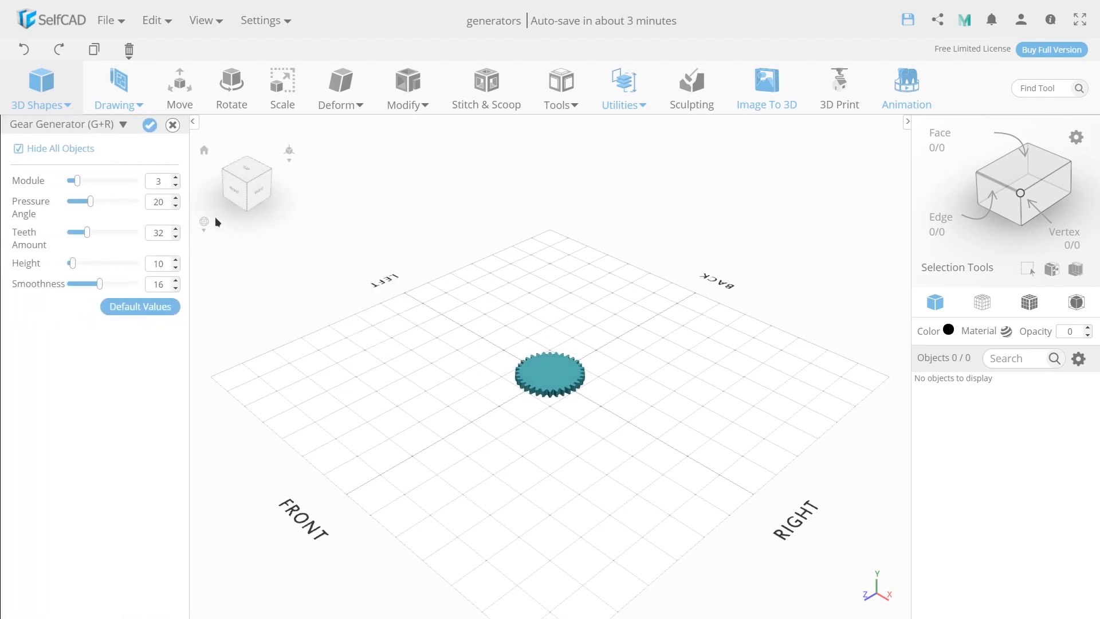
pyautogui.click(160, 180)
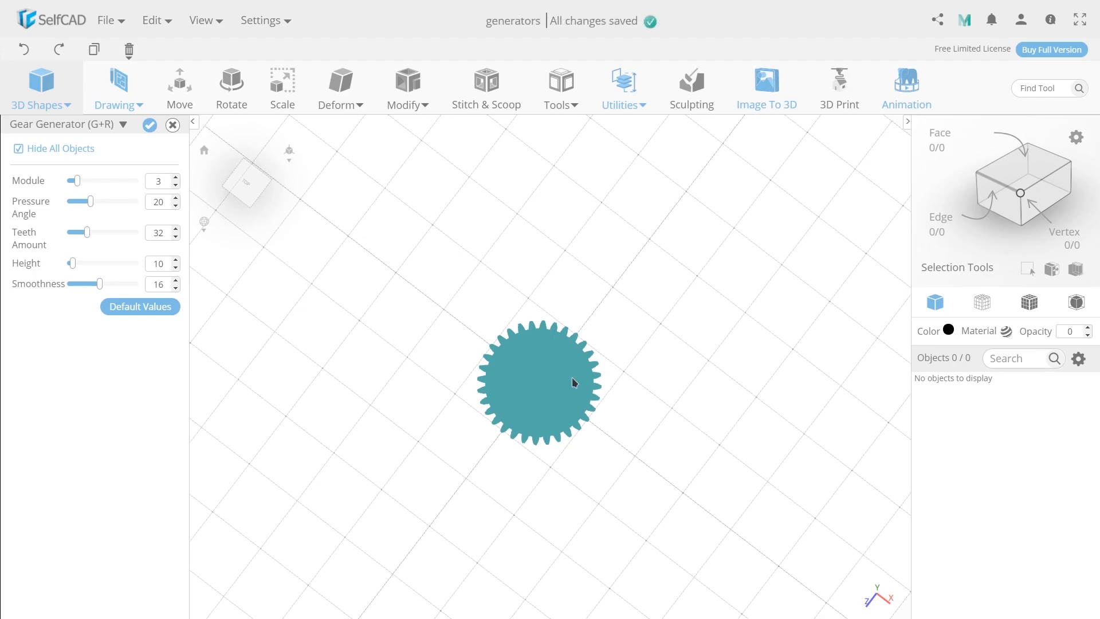
pyautogui.moveTo(377, 269)
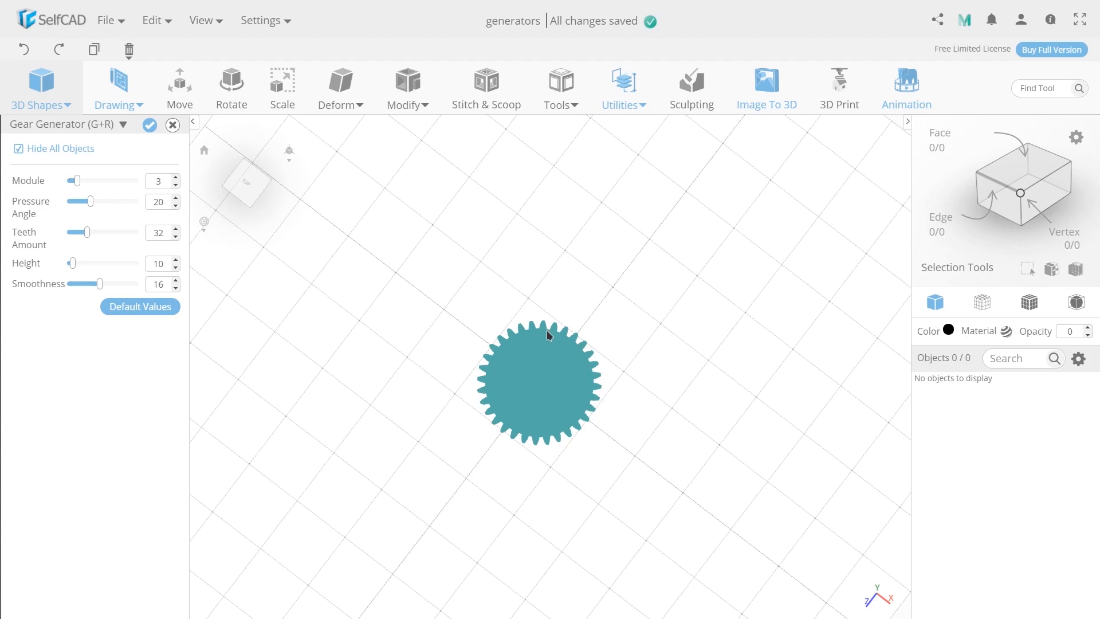
pyautogui.moveTo(548, 335)
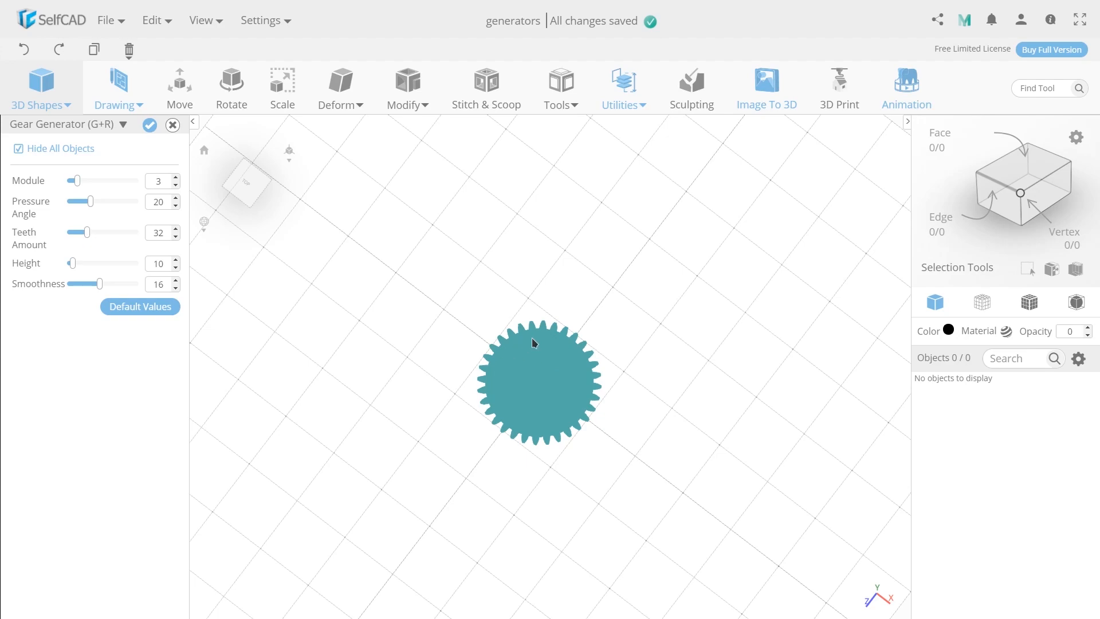
pyautogui.moveTo(461, 339)
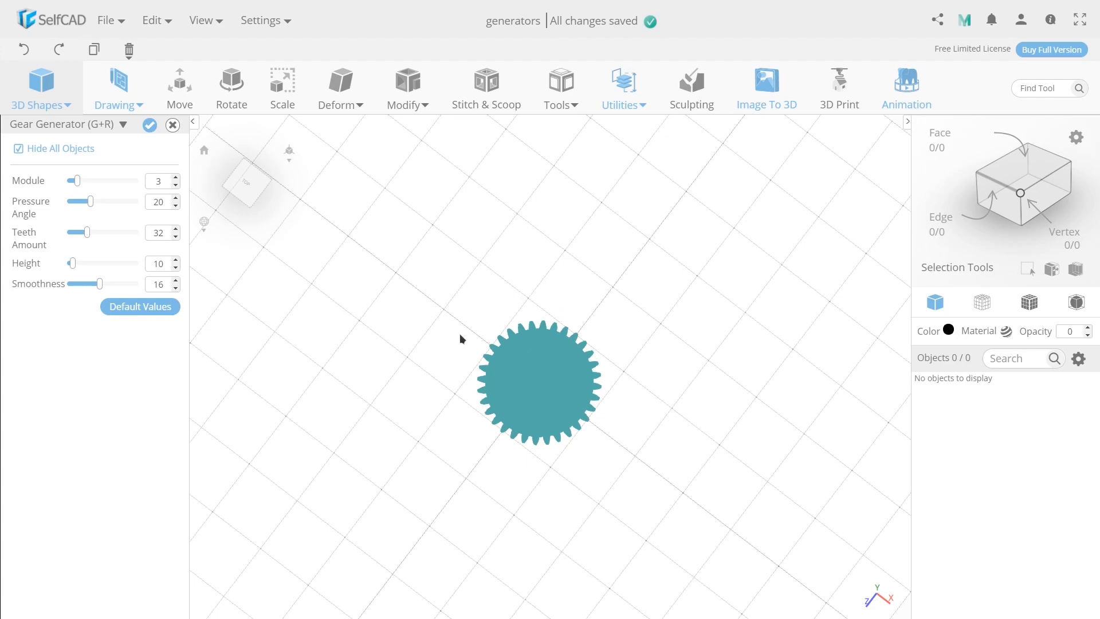
pyautogui.moveTo(468, 343)
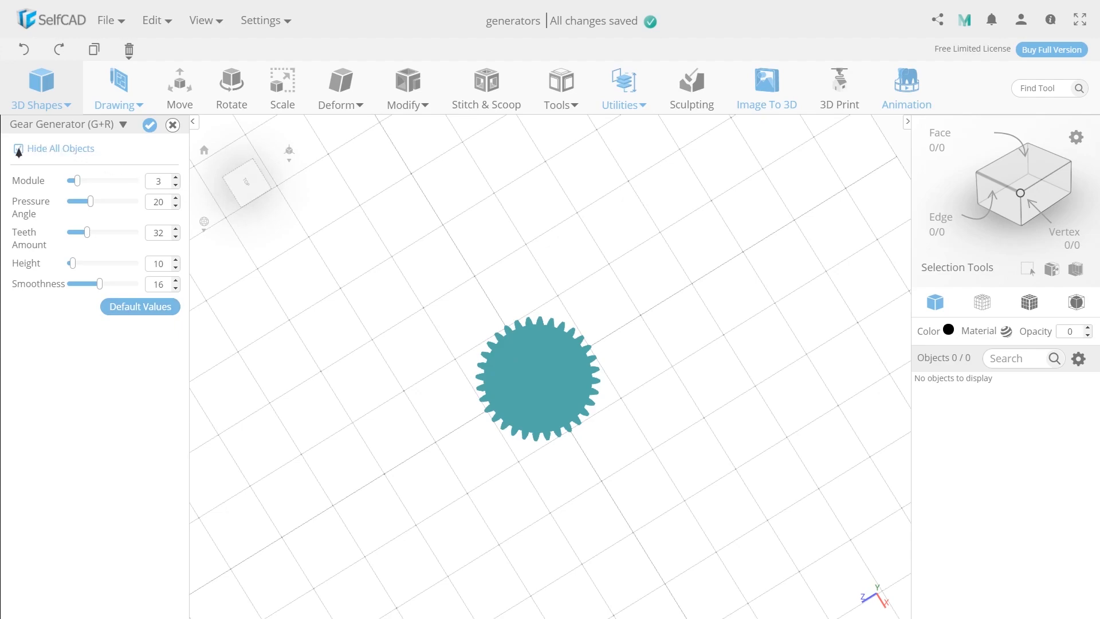
# Step: Raise the gear's module from 3 to 11, trying the slider and a typed 50 first
pyautogui.click(18, 148)
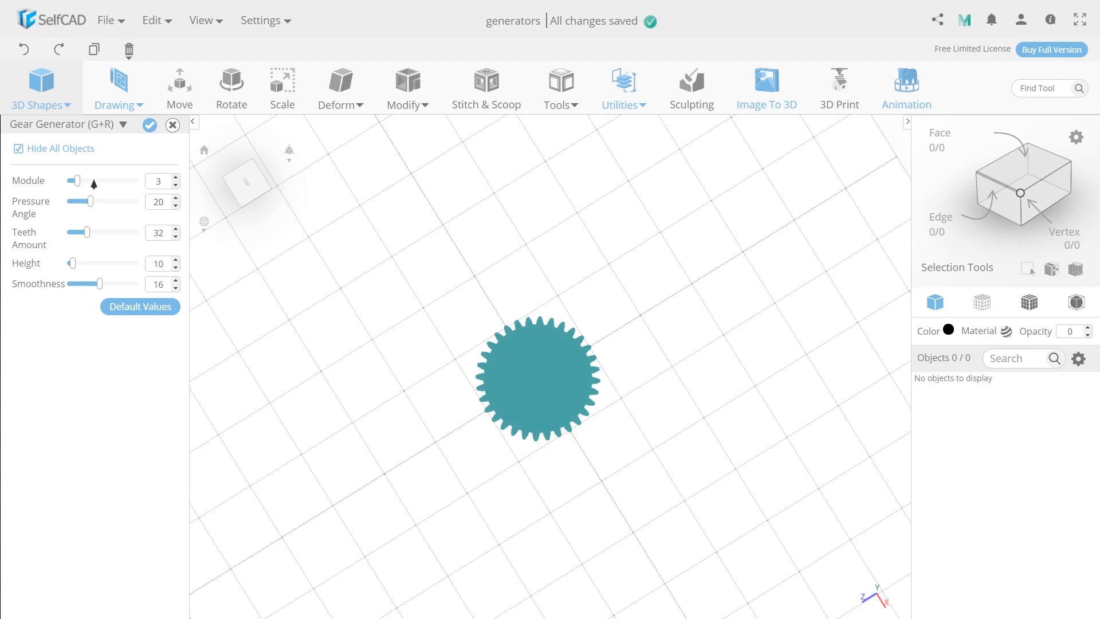
pyautogui.moveTo(76, 180); pyautogui.dragTo(105, 180)
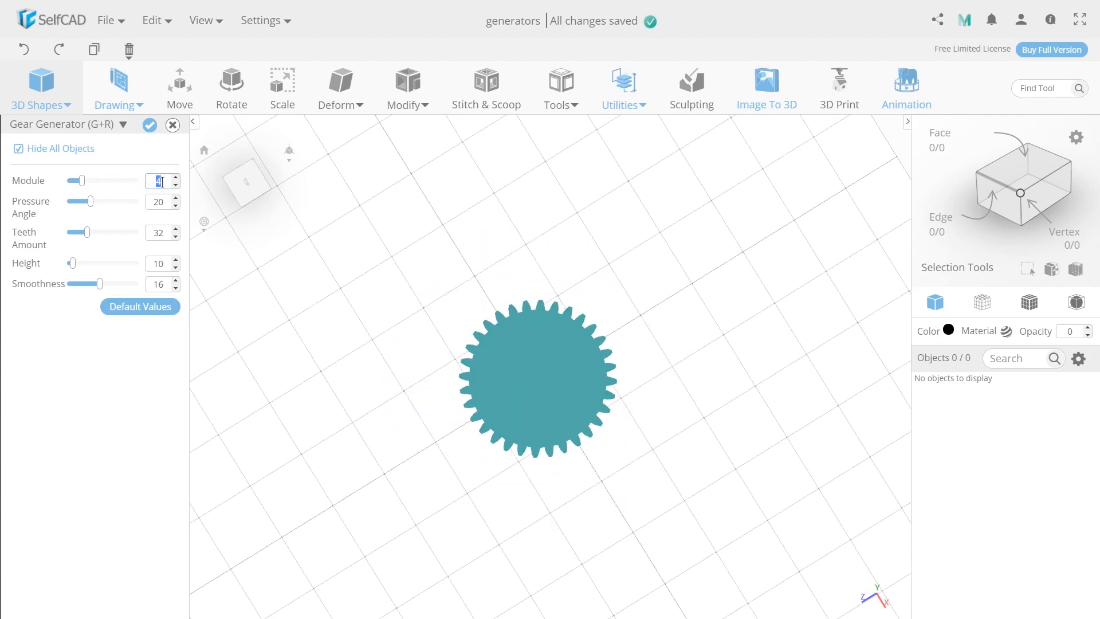
pyautogui.write('50')
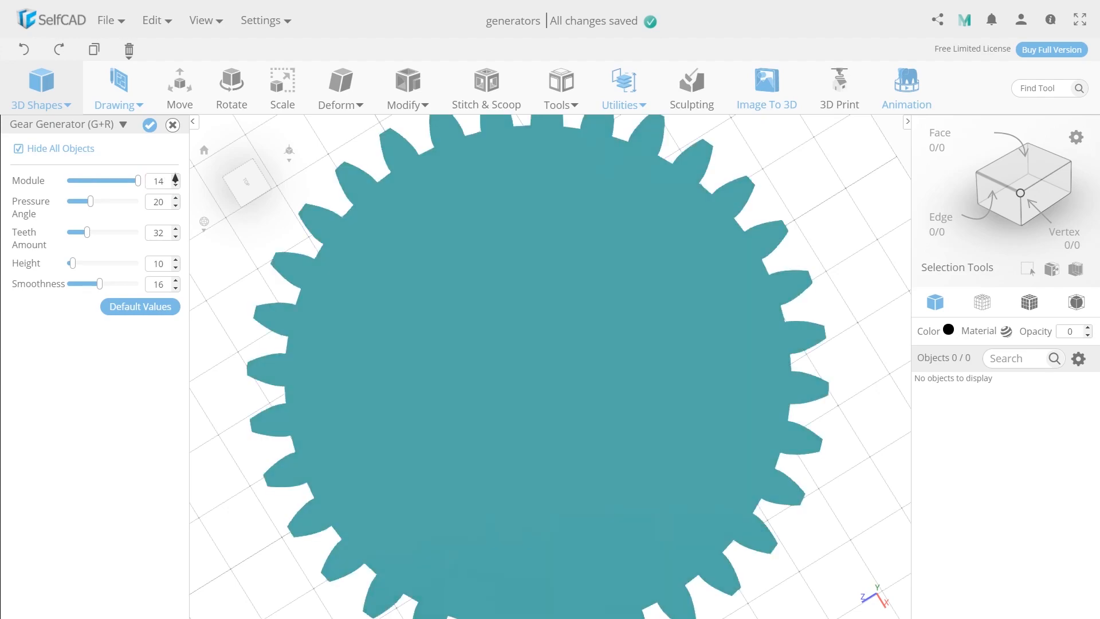
pyautogui.click(177, 177)
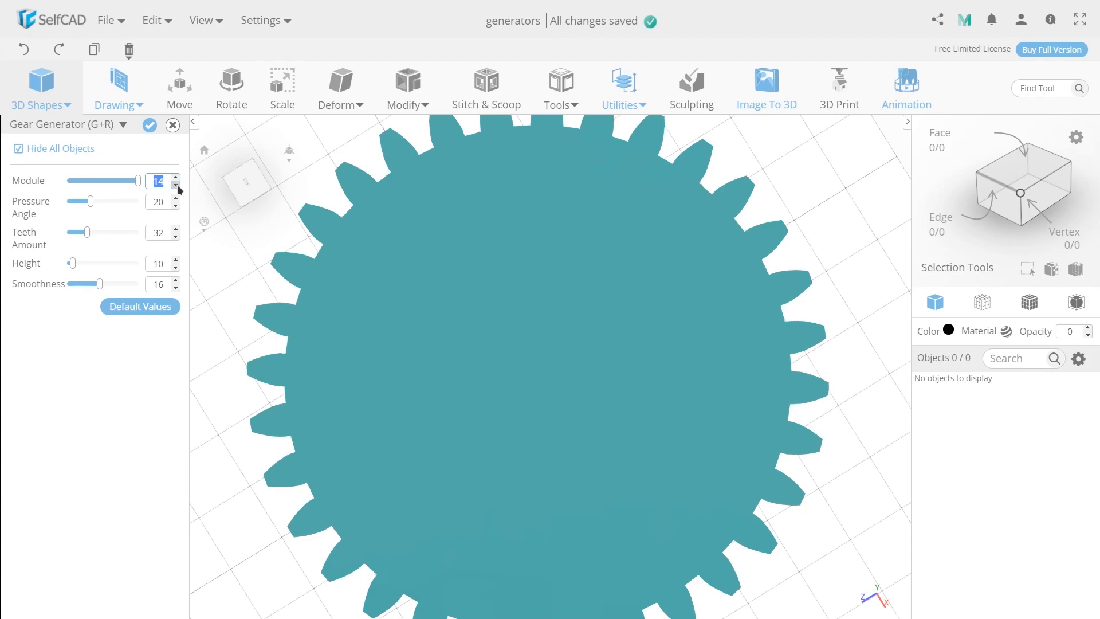
pyautogui.click(176, 185)
pyautogui.write('11')
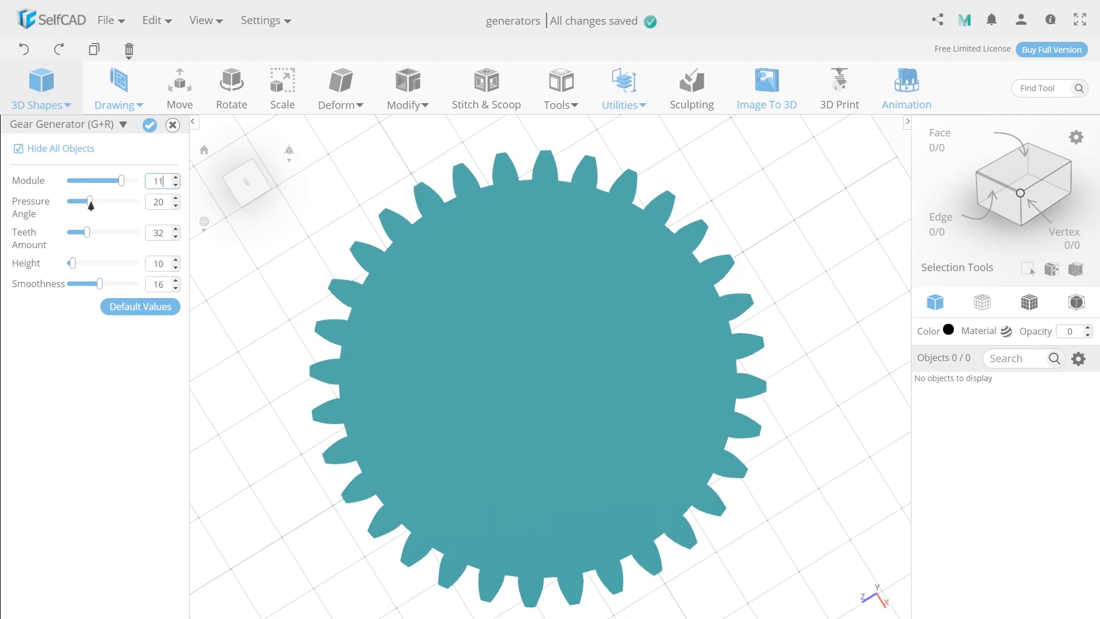
# Step: Sweep the pressure angle through 25, 9, 33, 41, 44 and 10, leaving it at 22
pyautogui.moveTo(88, 201); pyautogui.dragTo(99, 202)
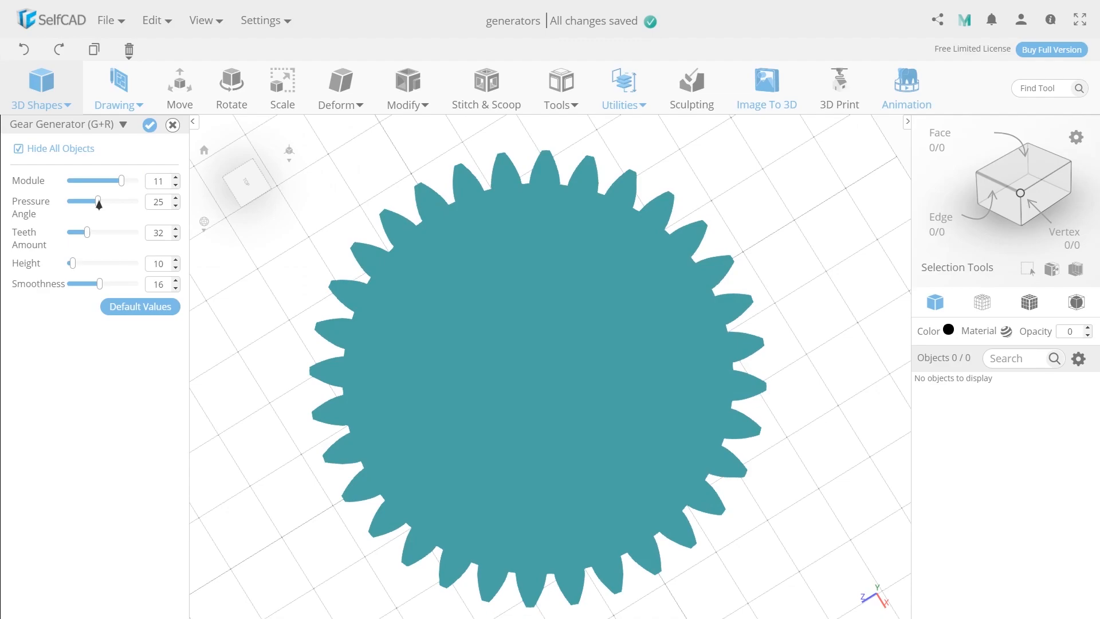
pyautogui.moveTo(97, 202); pyautogui.dragTo(75, 202)
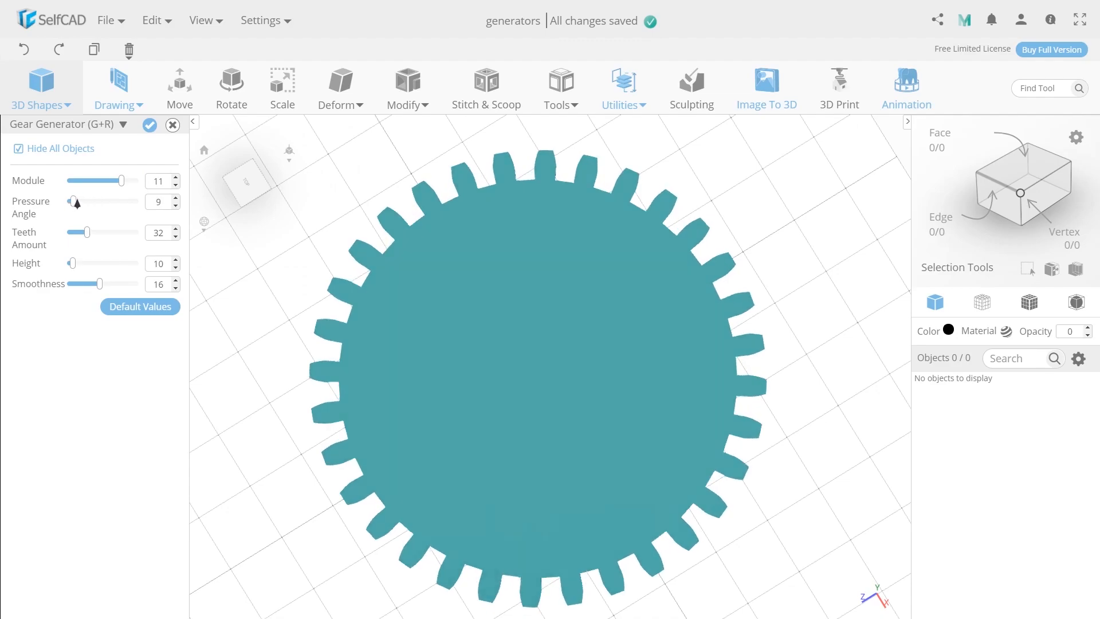
pyautogui.moveTo(76, 201); pyautogui.dragTo(109, 202)
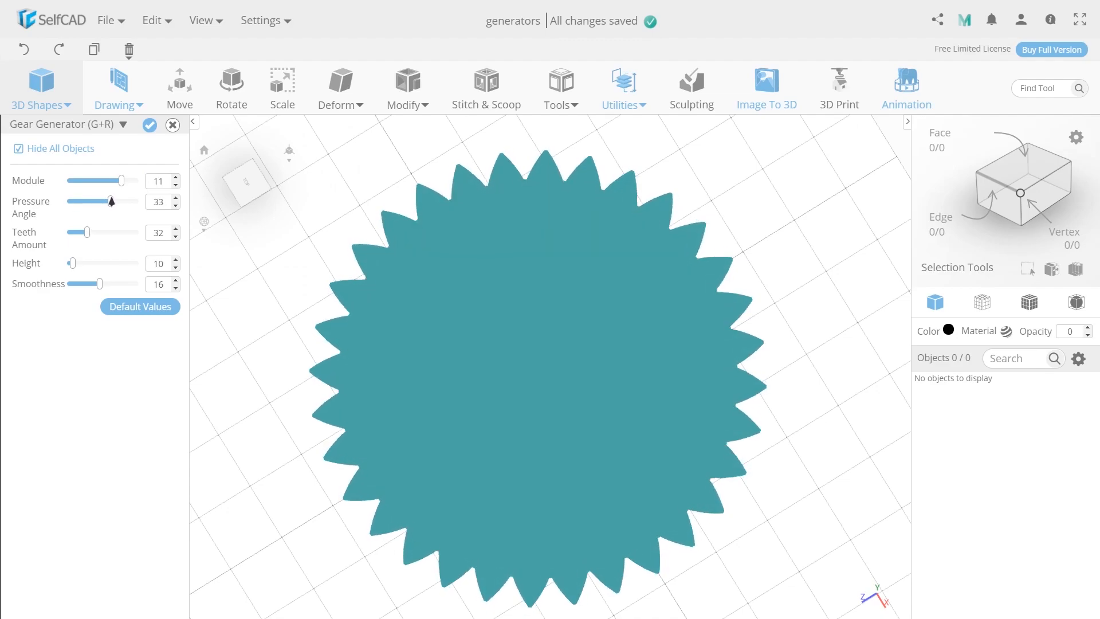
pyautogui.moveTo(110, 201); pyautogui.dragTo(125, 202)
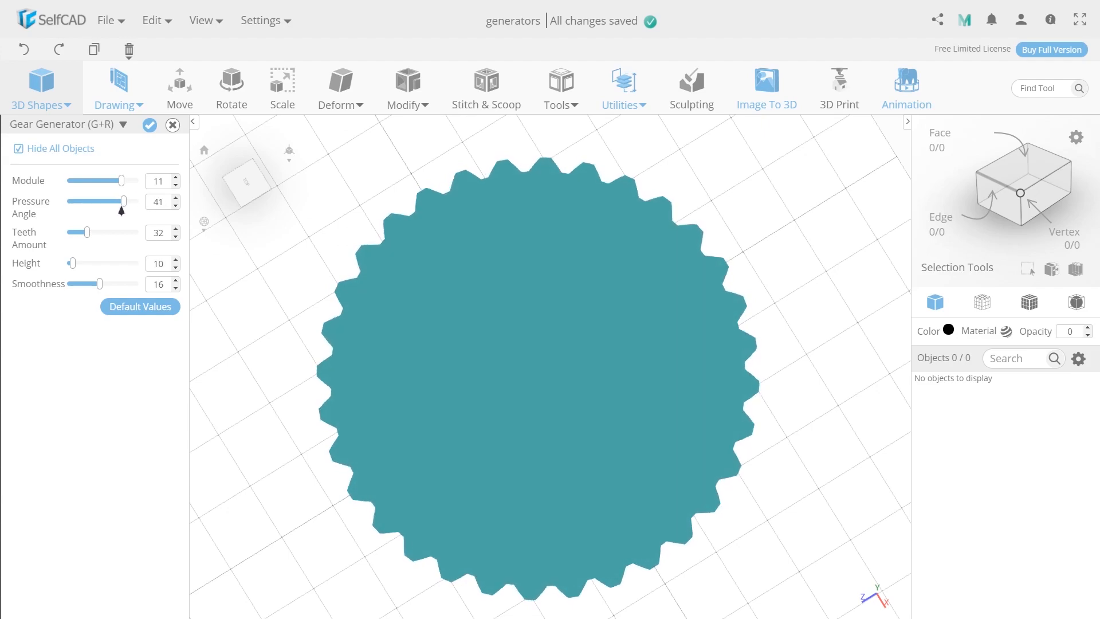
pyautogui.moveTo(122, 202); pyautogui.dragTo(129, 202)
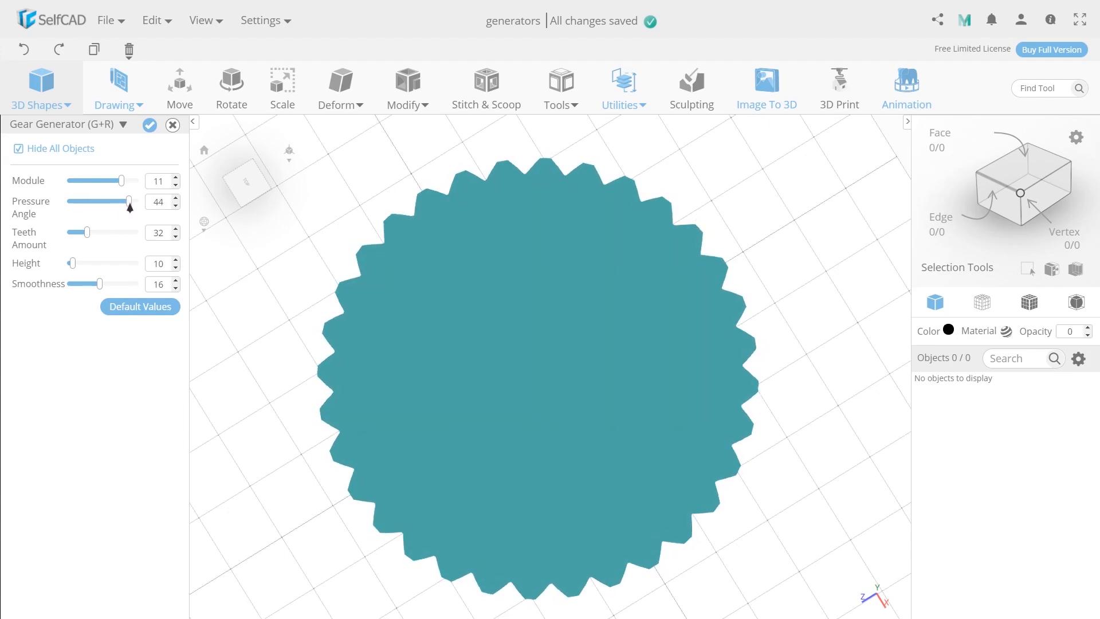
pyautogui.moveTo(129, 202); pyautogui.dragTo(73, 201)
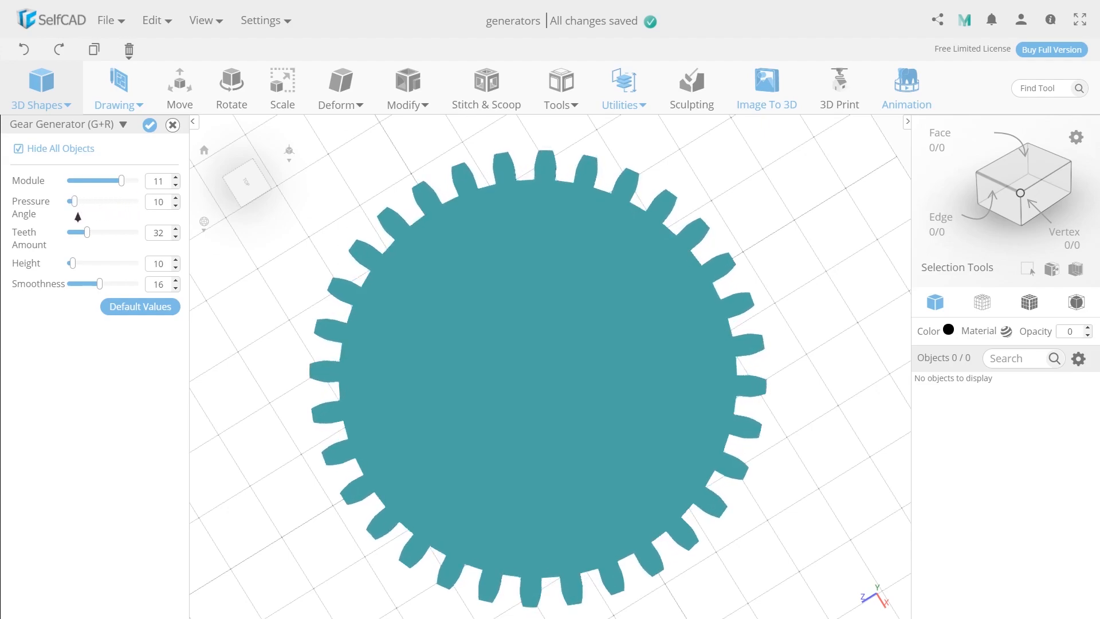
pyautogui.moveTo(73, 202); pyautogui.dragTo(84, 202)
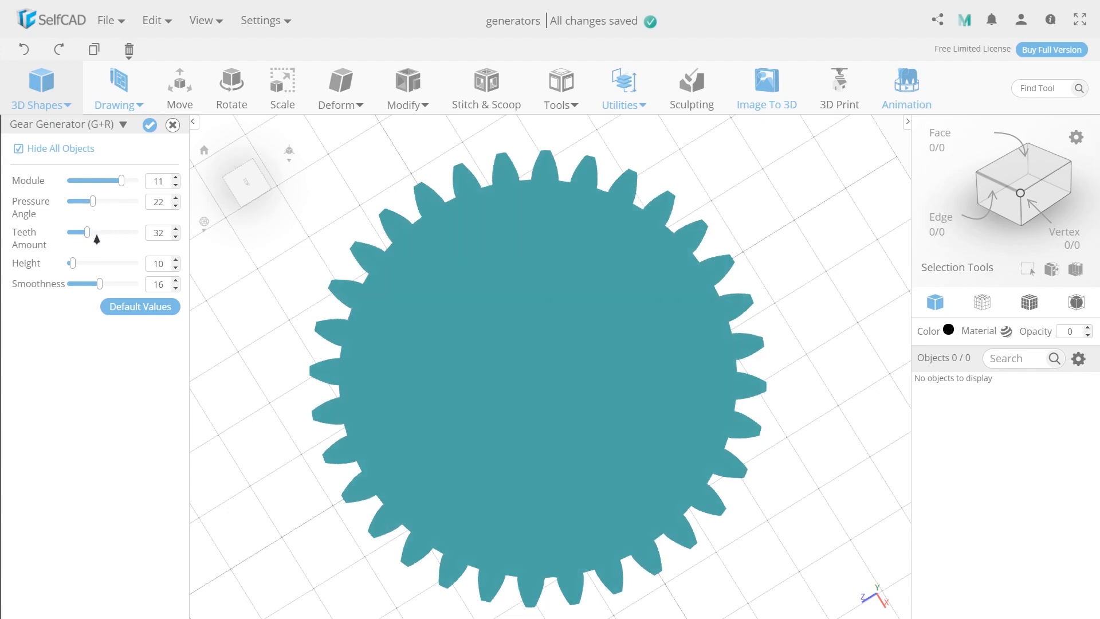
# Step: Try several tooth counts, lowering then raising the Teeth Amount into the forties
pyautogui.moveTo(86, 233); pyautogui.dragTo(96, 233)
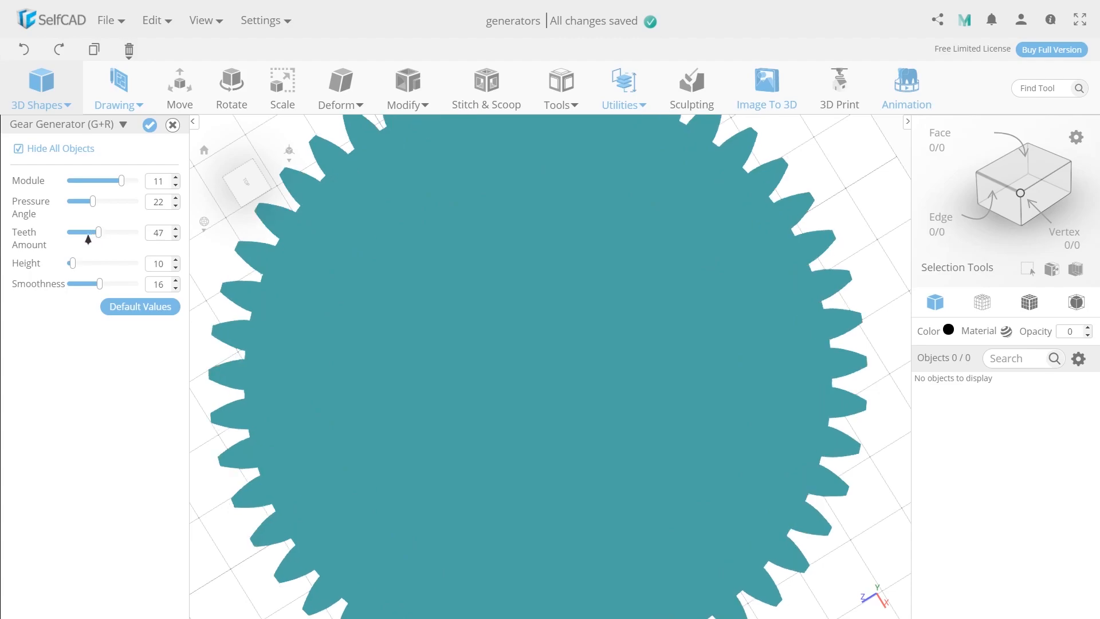
pyautogui.moveTo(96, 232); pyautogui.dragTo(76, 233)
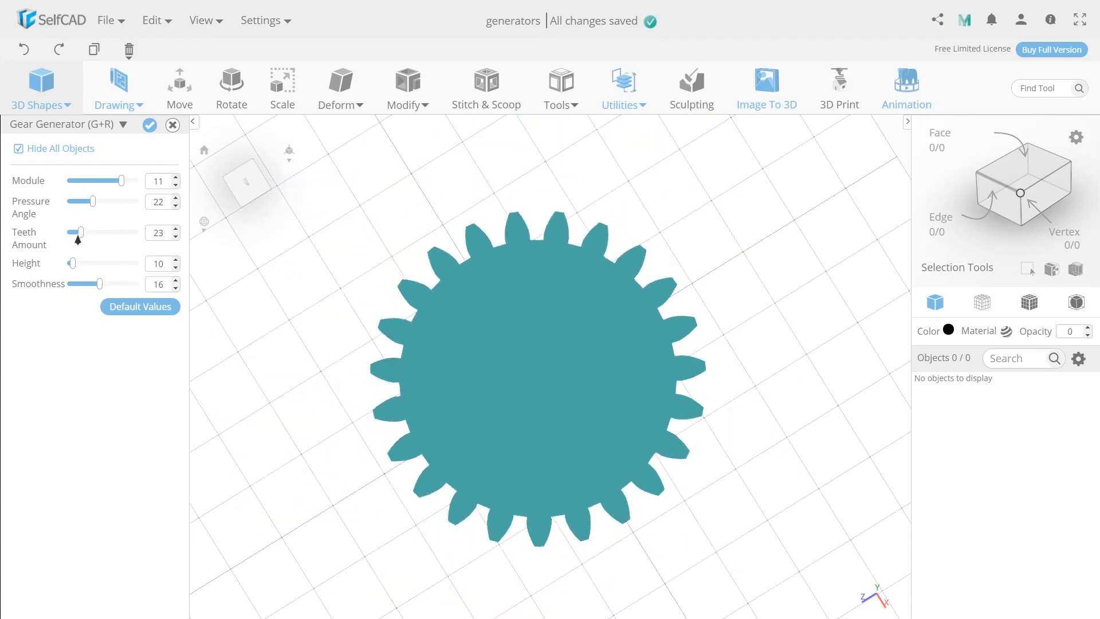
pyautogui.moveTo(77, 233); pyautogui.dragTo(74, 233)
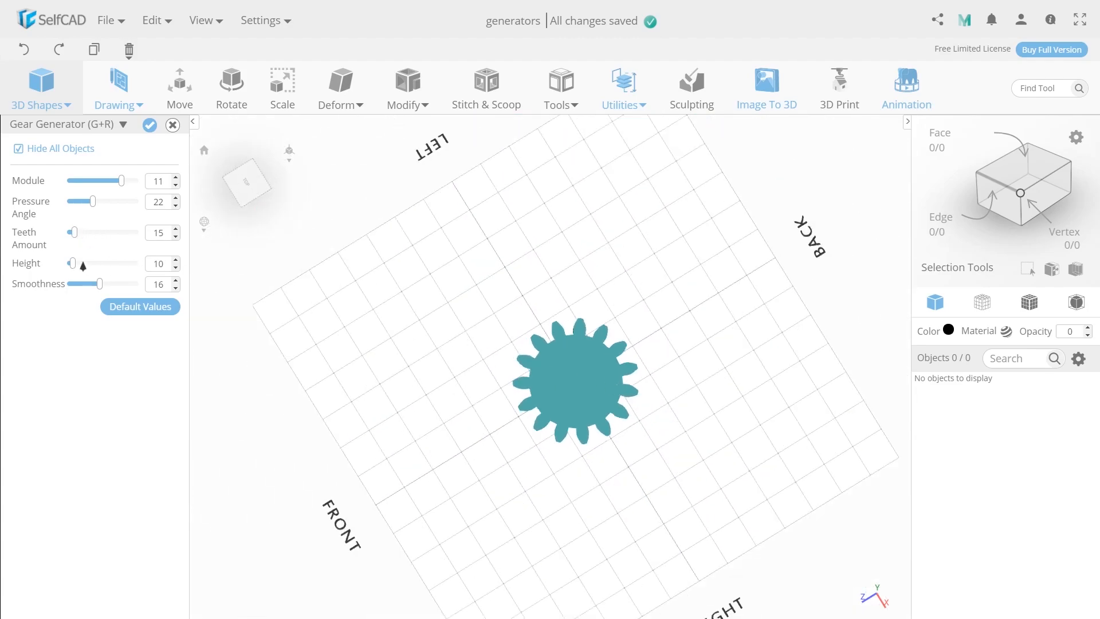
pyautogui.moveTo(73, 233); pyautogui.dragTo(83, 233)
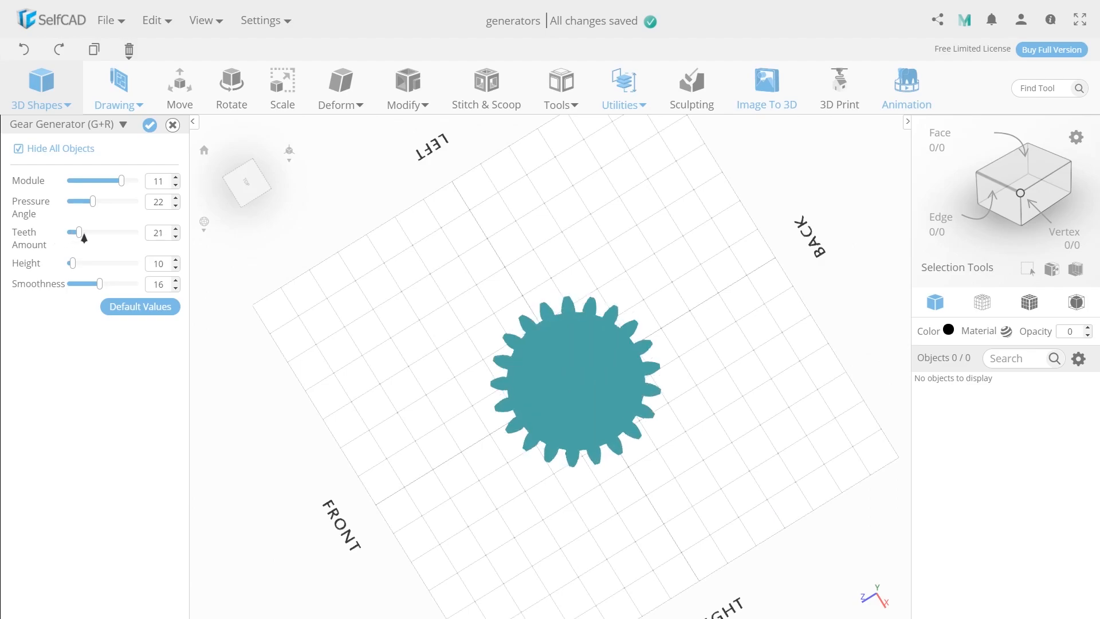
pyautogui.moveTo(77, 232); pyautogui.dragTo(97, 233)
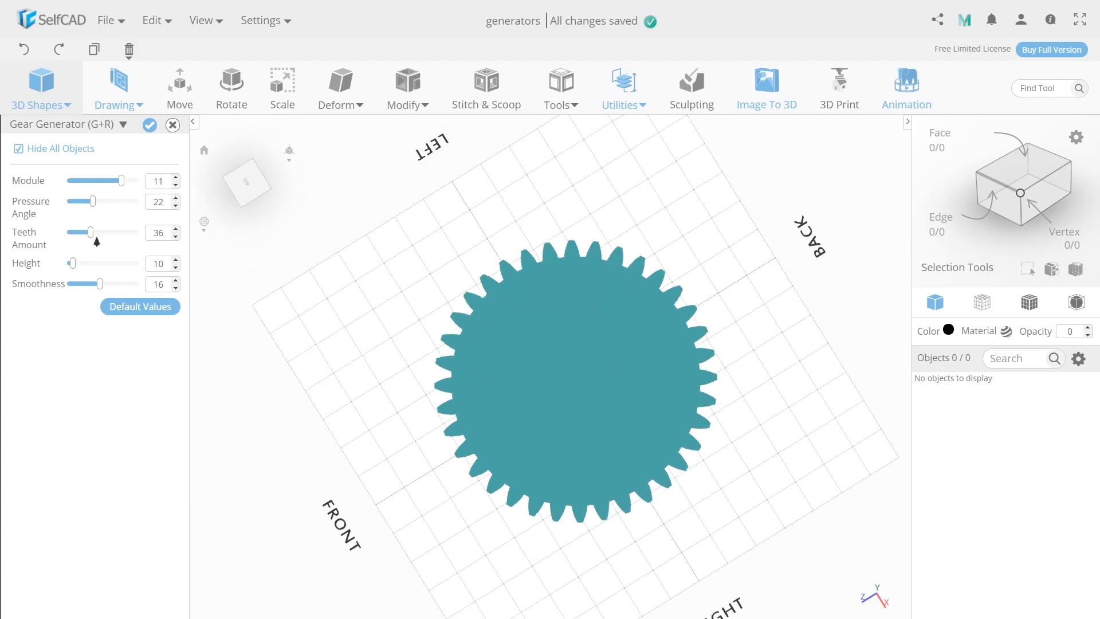
pyautogui.moveTo(87, 232); pyautogui.dragTo(98, 233)
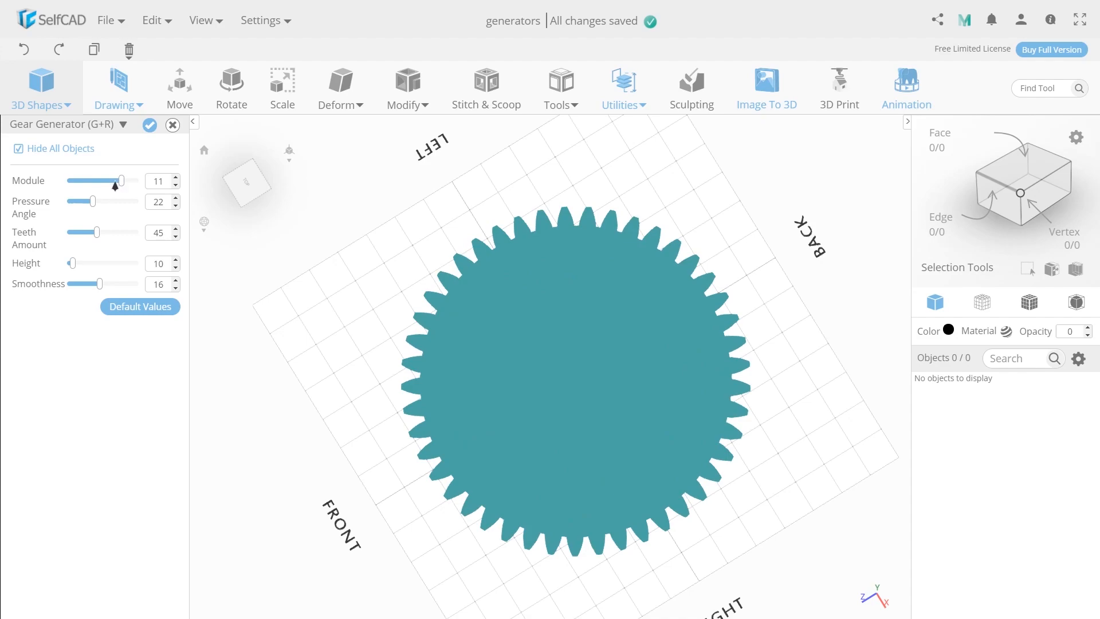
# Step: Shrink the module down and settle on 6, then set the tooth count to 49
pyautogui.moveTo(120, 181); pyautogui.dragTo(102, 181)
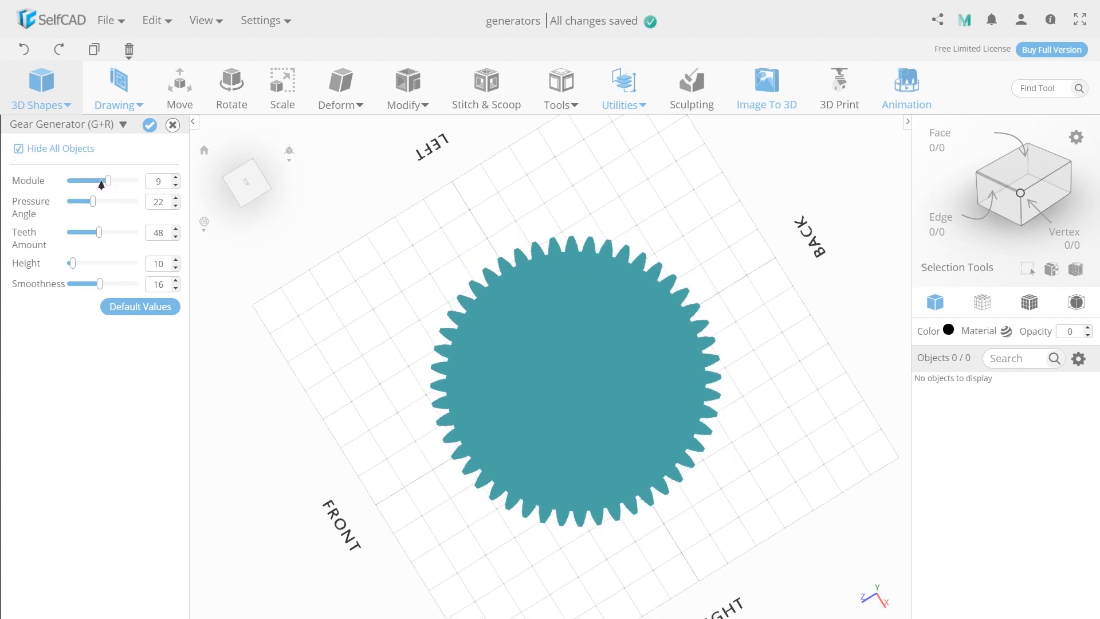
pyautogui.moveTo(106, 182); pyautogui.dragTo(73, 181)
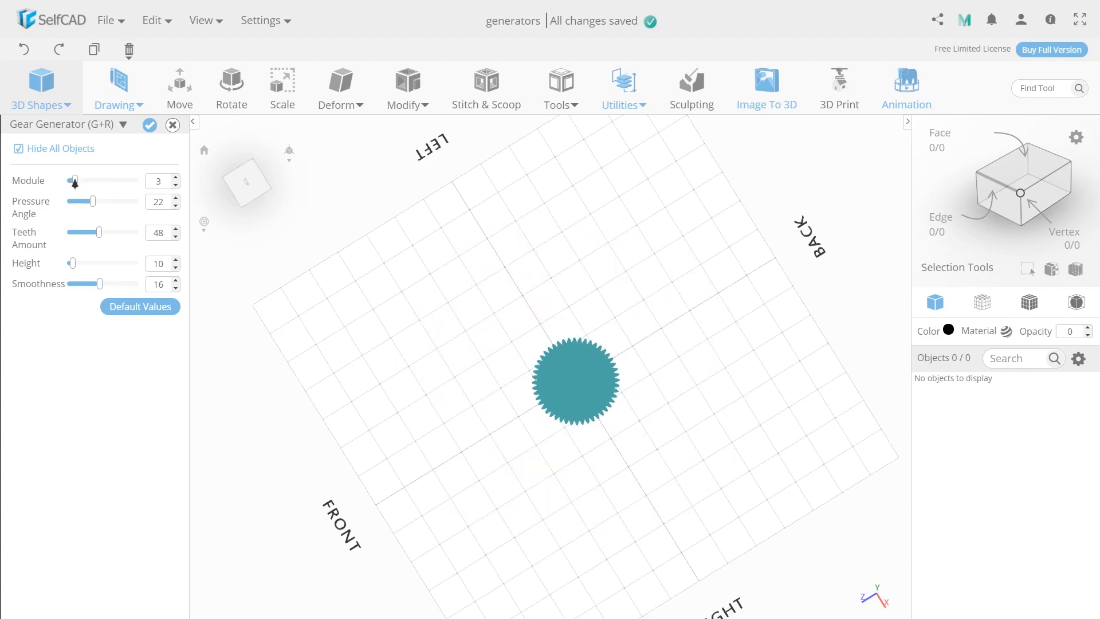
pyautogui.moveTo(76, 181); pyautogui.dragTo(96, 181)
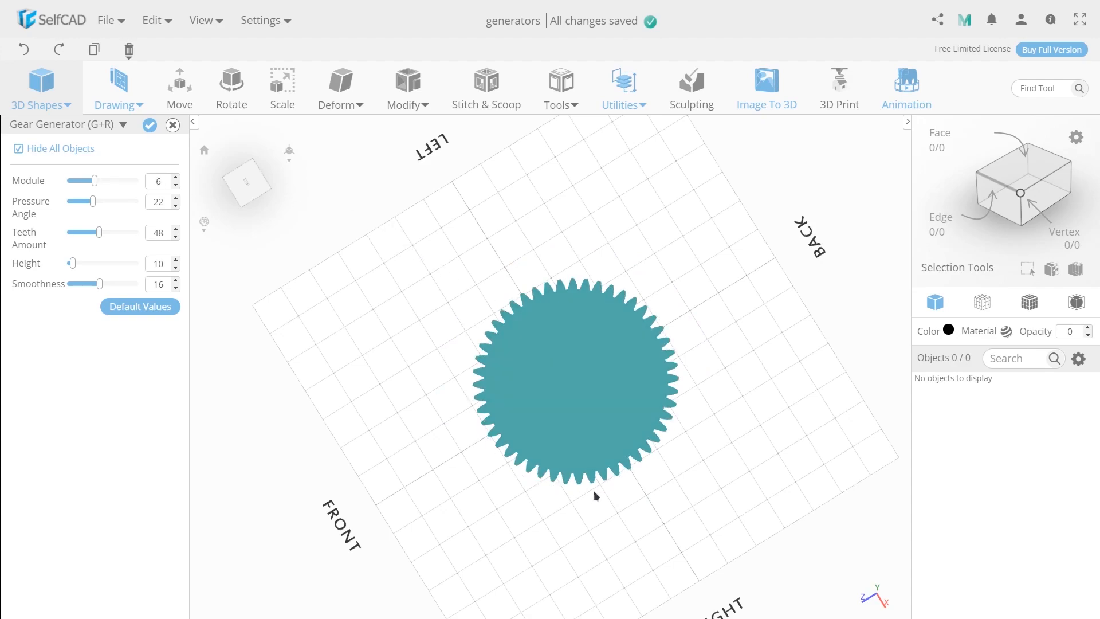
pyautogui.moveTo(102, 233); pyautogui.dragTo(86, 233)
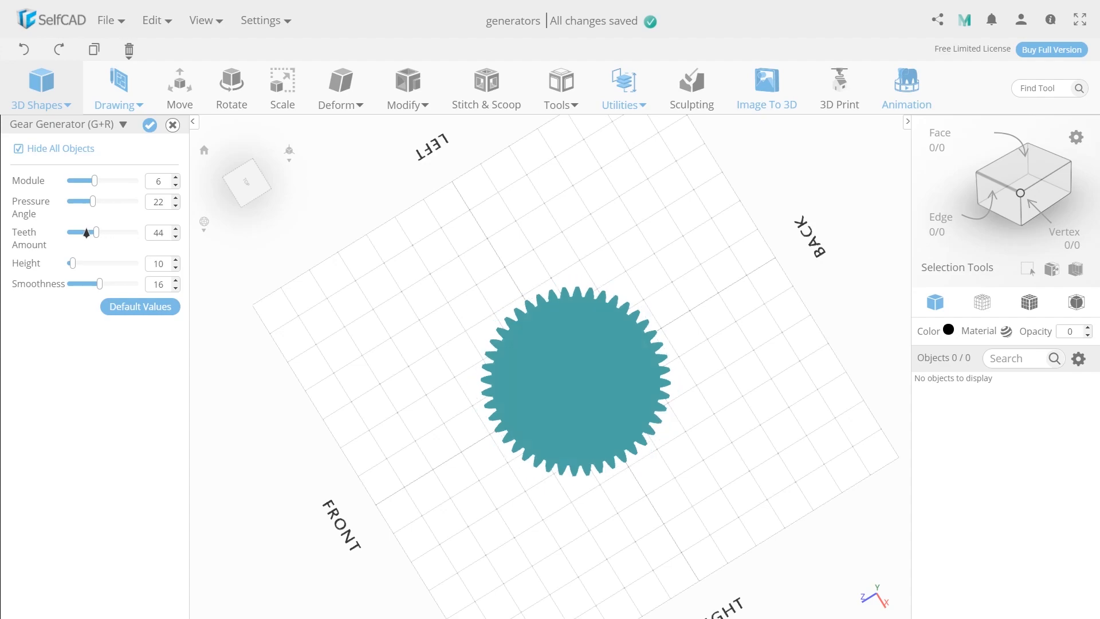
pyautogui.moveTo(96, 233); pyautogui.dragTo(68, 233)
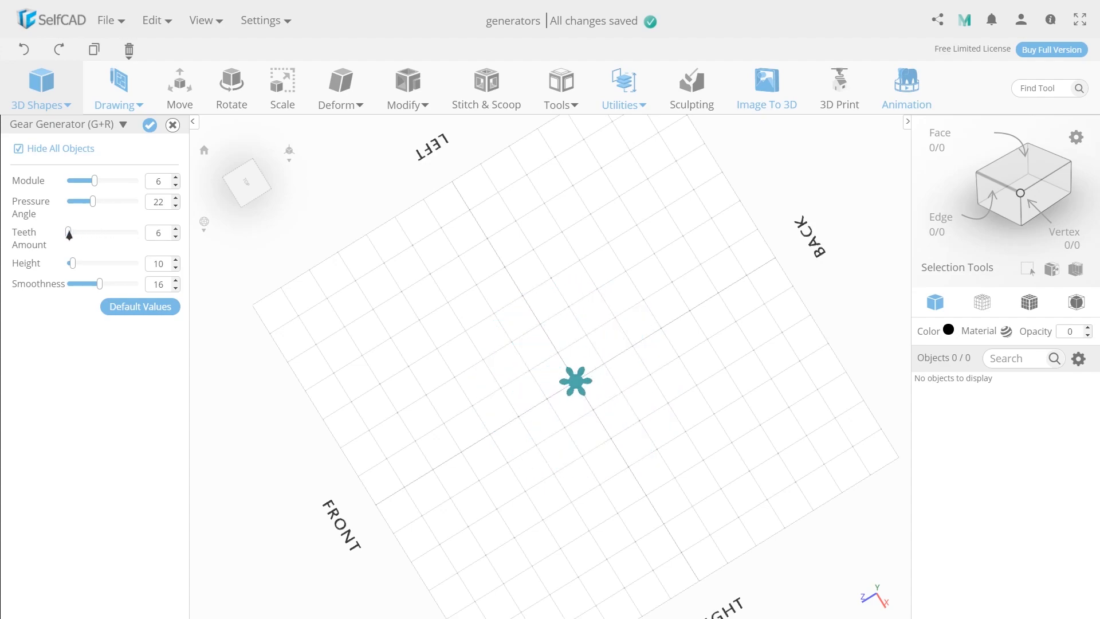
pyautogui.moveTo(69, 233); pyautogui.dragTo(86, 232)
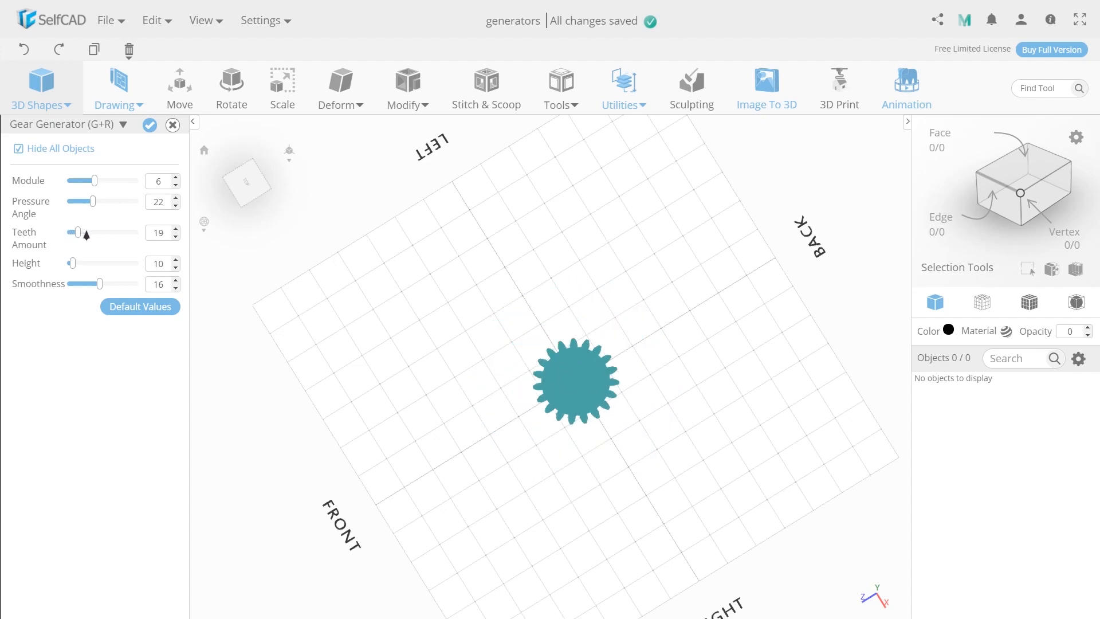
pyautogui.moveTo(75, 233); pyautogui.dragTo(101, 233)
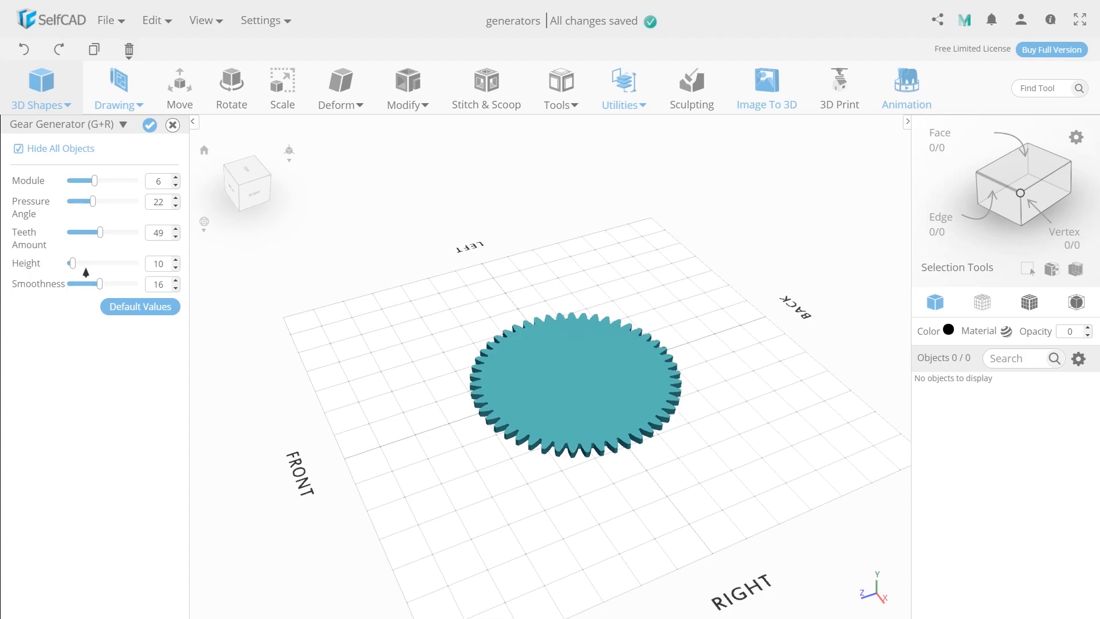
# Step: Raise the gear's height to 56 and nudge the smoothness up to 18
pyautogui.moveTo(73, 264); pyautogui.dragTo(87, 264)
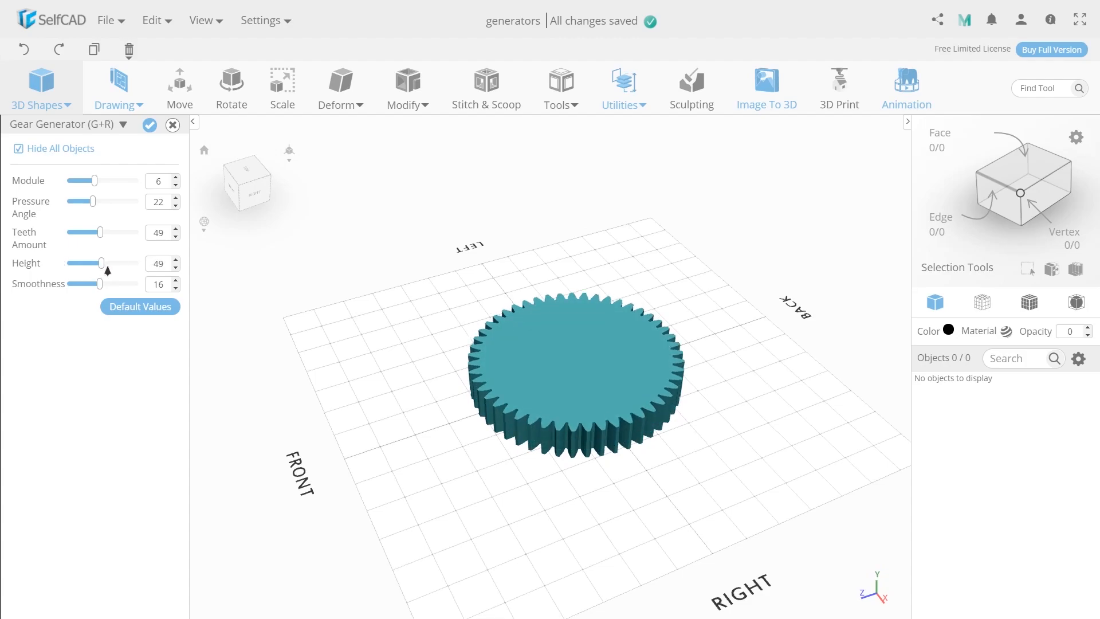
pyautogui.moveTo(102, 264); pyautogui.dragTo(107, 263)
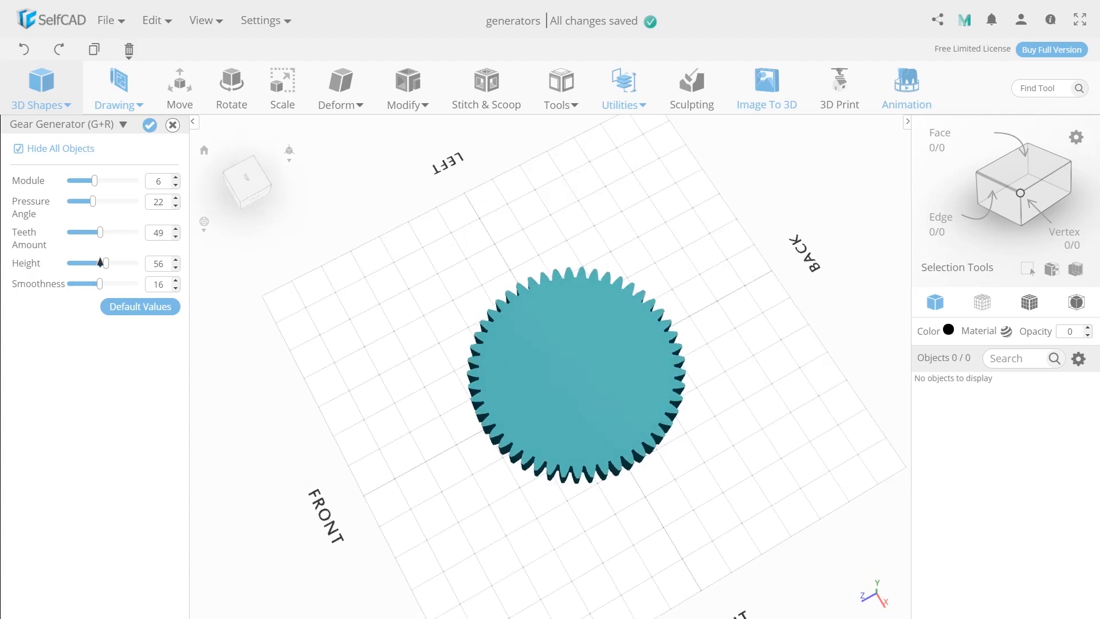
pyautogui.moveTo(101, 283); pyautogui.dragTo(106, 284)
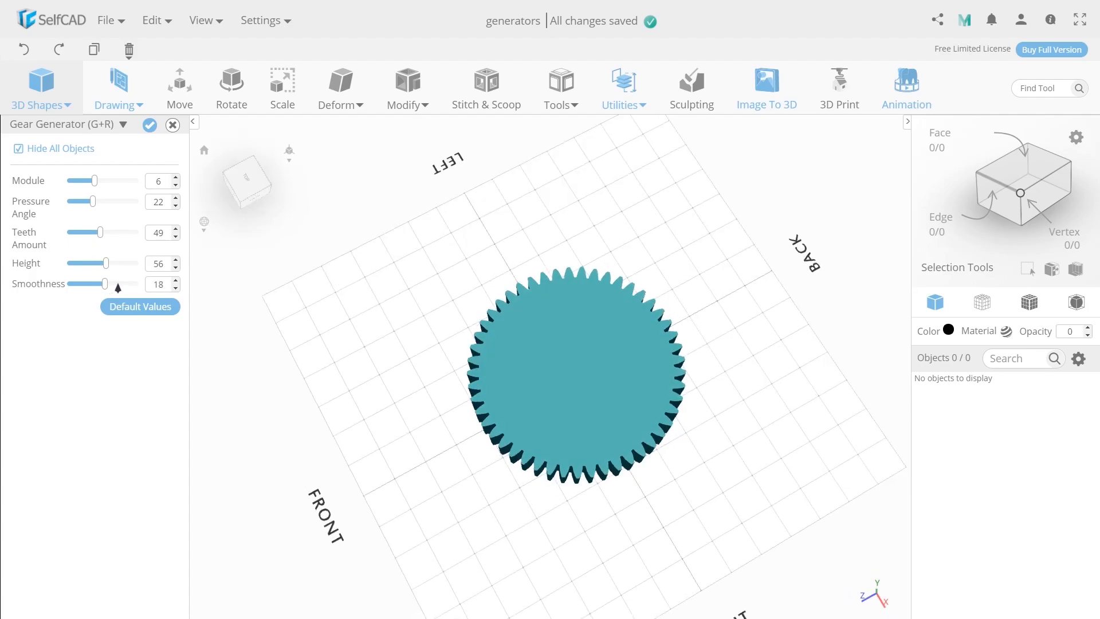
# Step: Drag the Smoothness slider further right until the gear's smoothness reads 32
pyautogui.moveTo(105, 283); pyautogui.dragTo(115, 283)
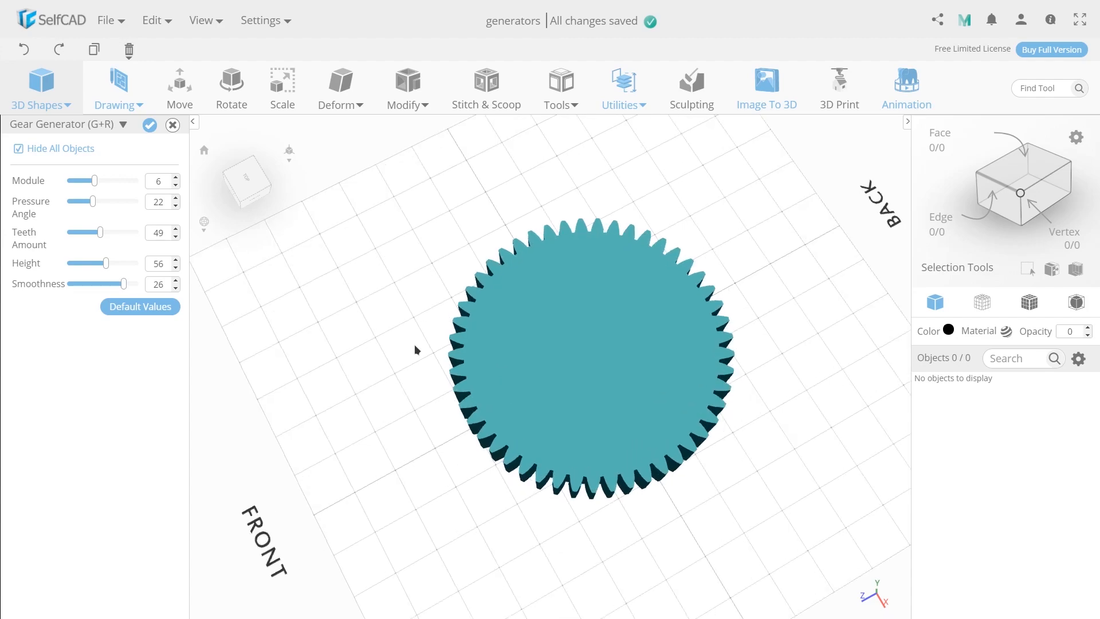
pyautogui.moveTo(124, 283); pyautogui.dragTo(129, 283)
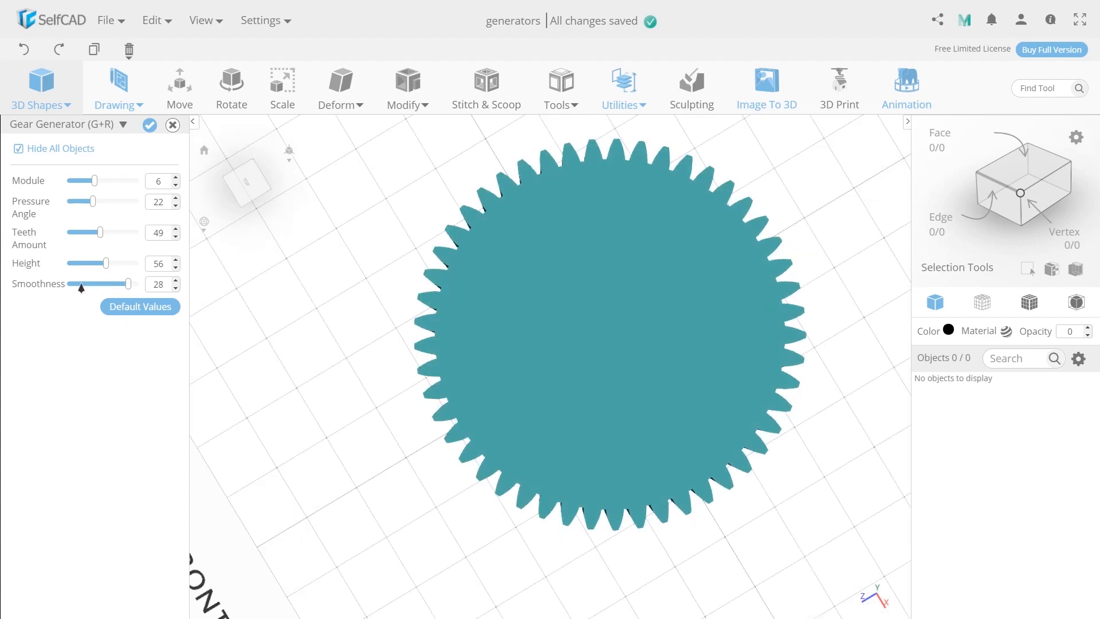
pyautogui.moveTo(80, 288); pyautogui.dragTo(139, 284)
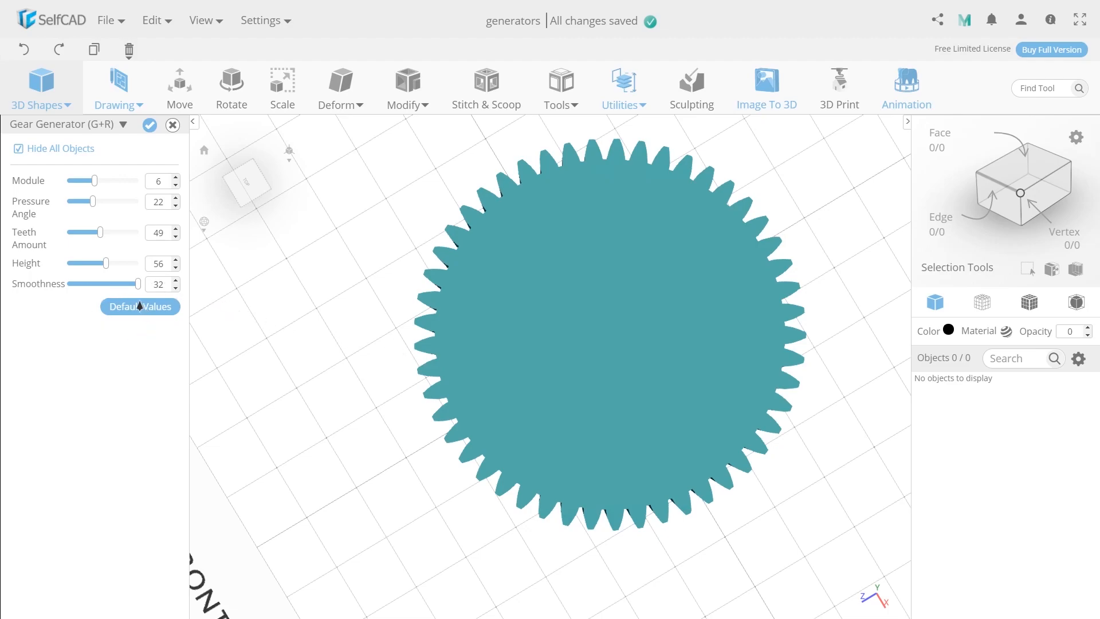
# Step: Reset the gear to defaults: module 3, pressure angle 20, 32 teeth, height 10, smoothness 16
pyautogui.click(138, 306)
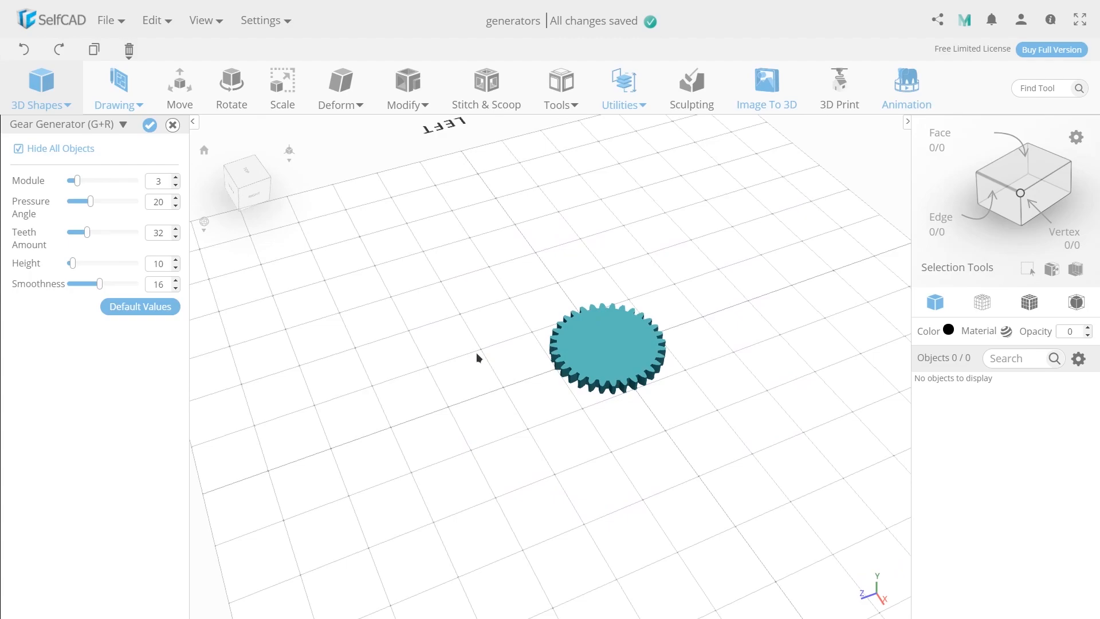
pyautogui.moveTo(149, 125)
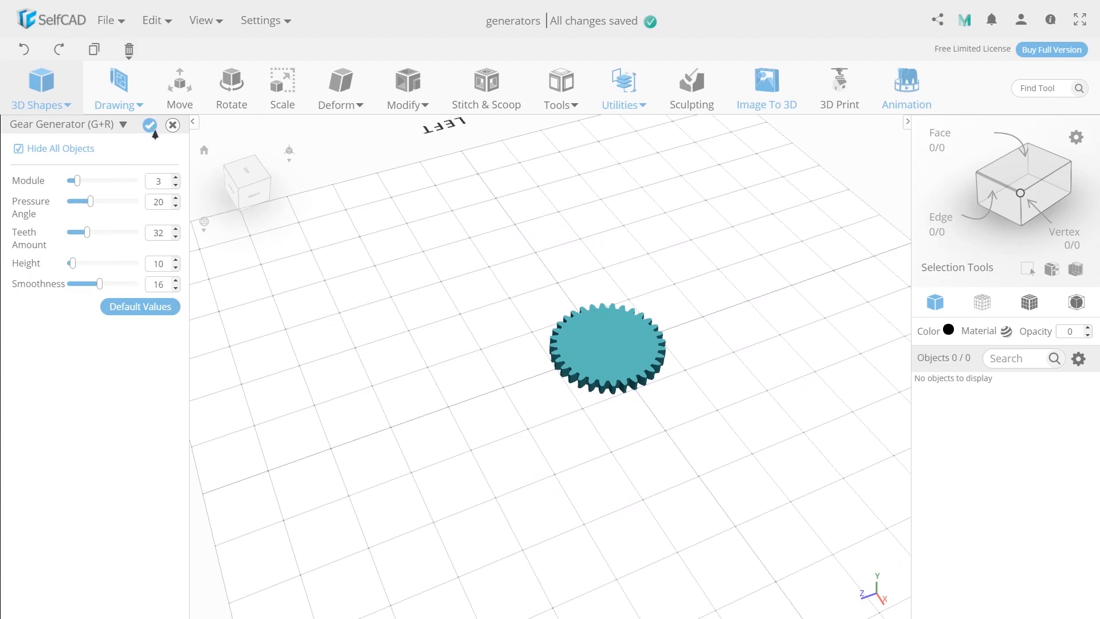